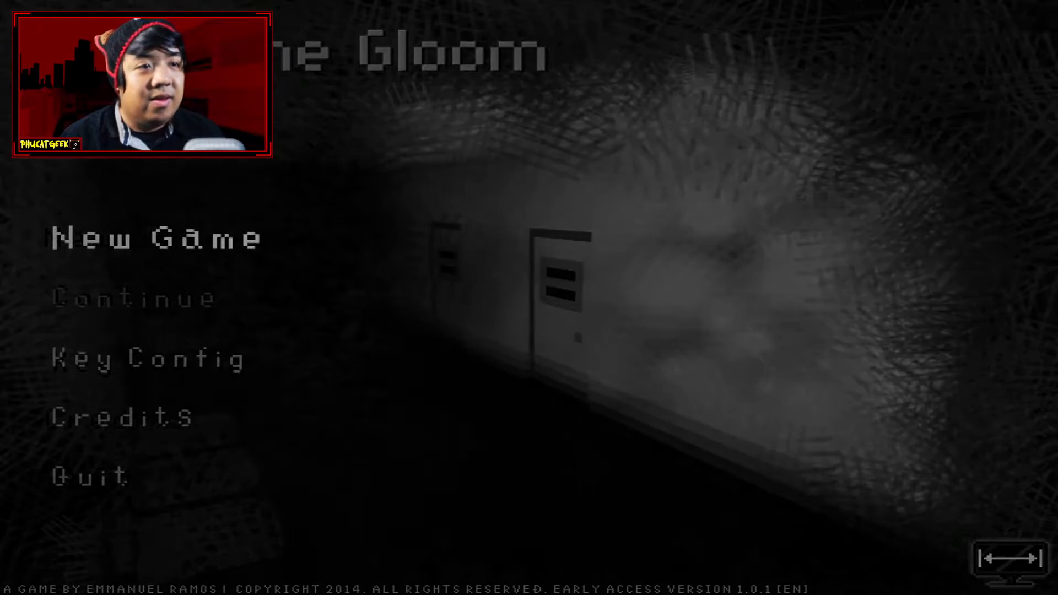
click(157, 238)
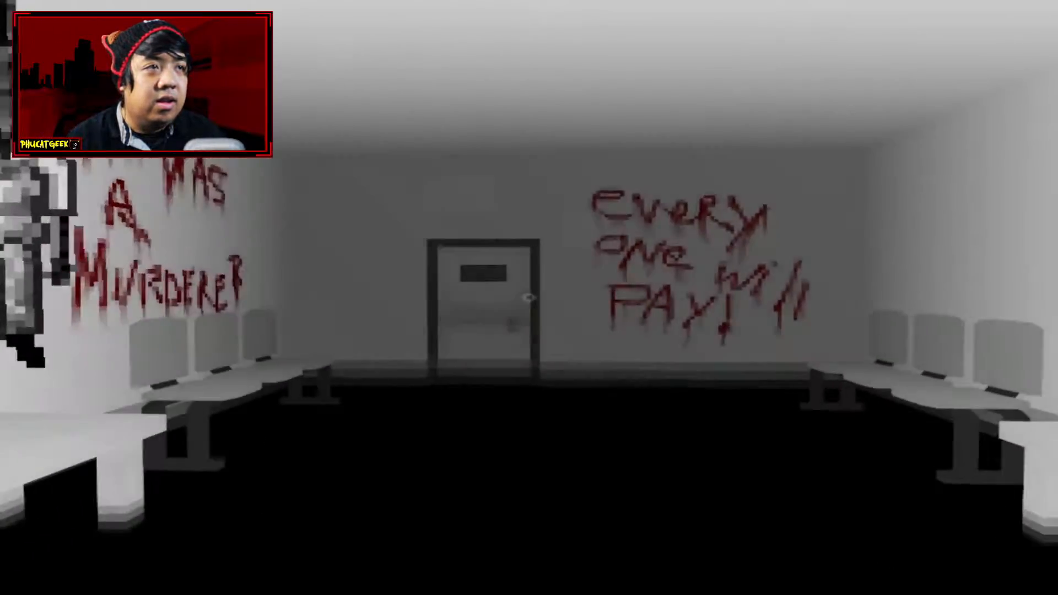
mouse_move(529, 297)
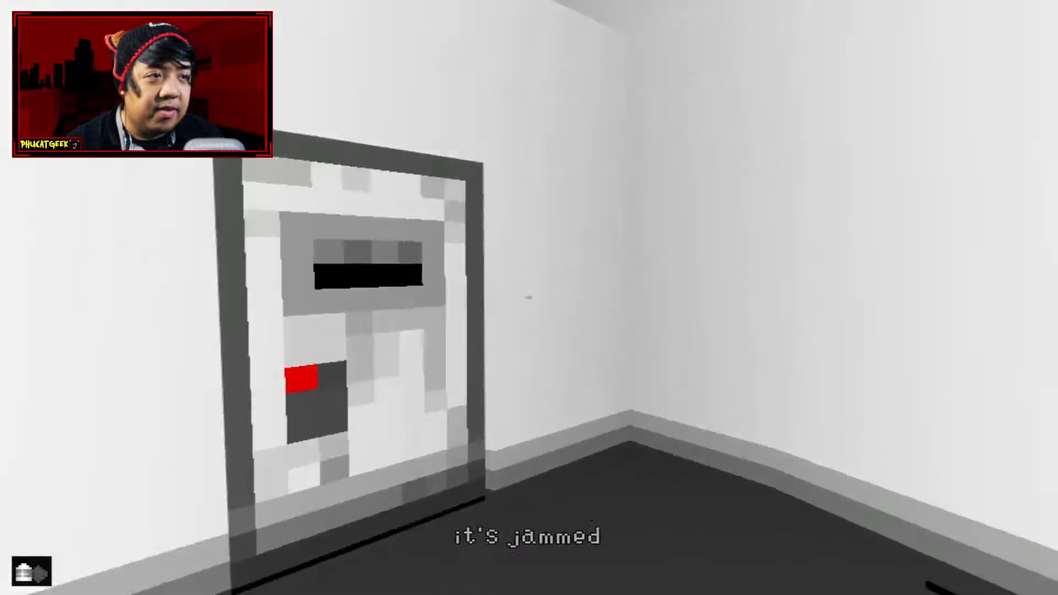
mouse_move(529, 297)
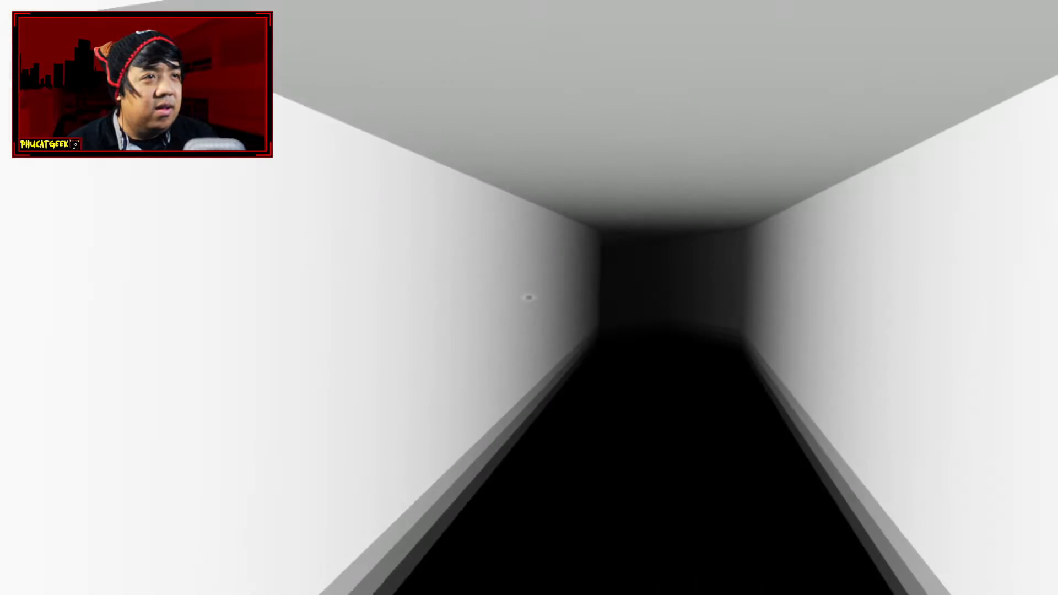
key(w)
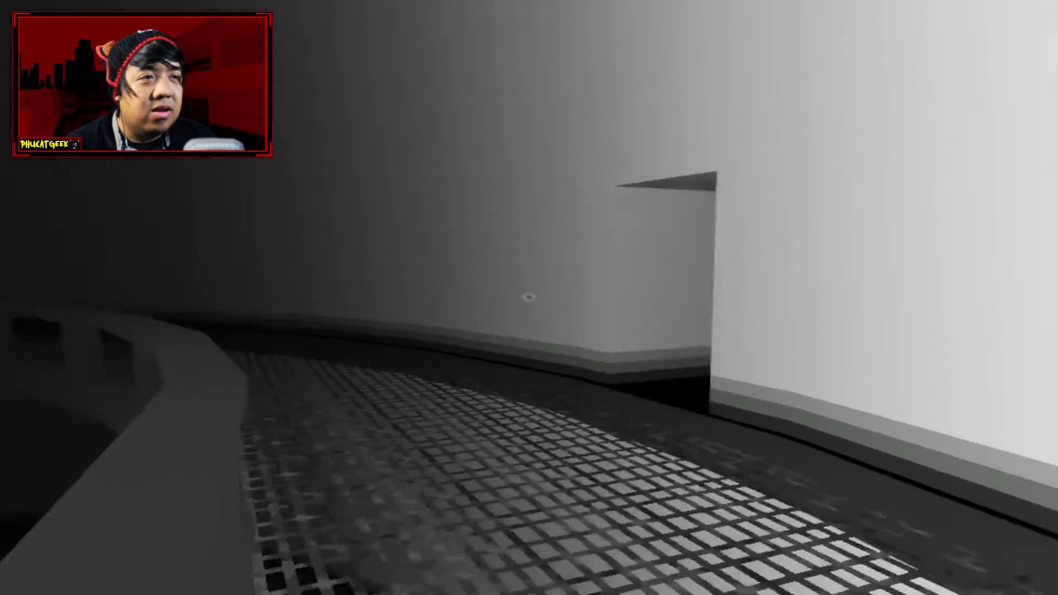
mouse_move(528, 297)
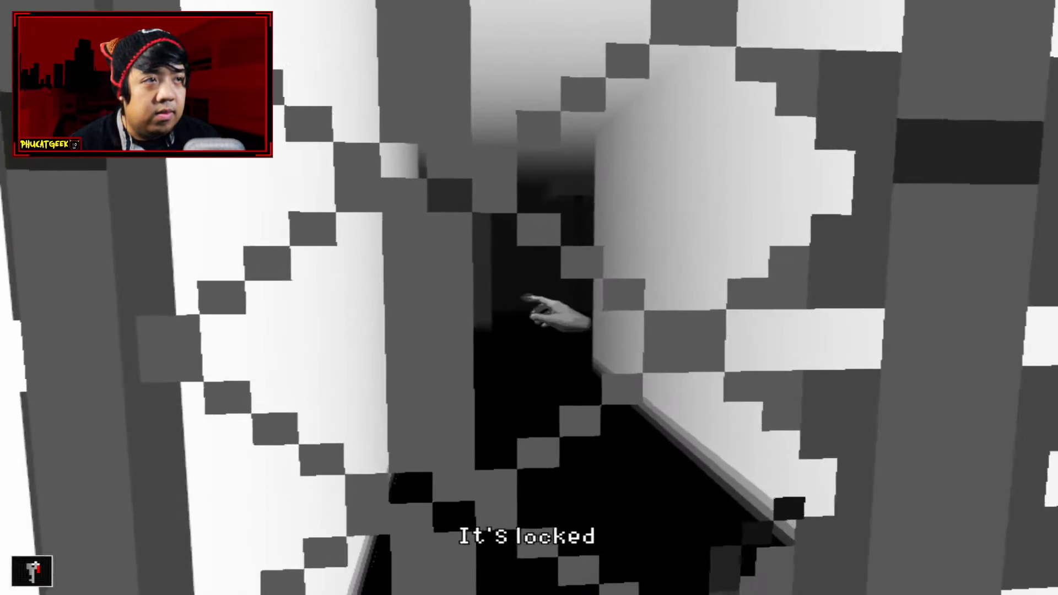
click(529, 298)
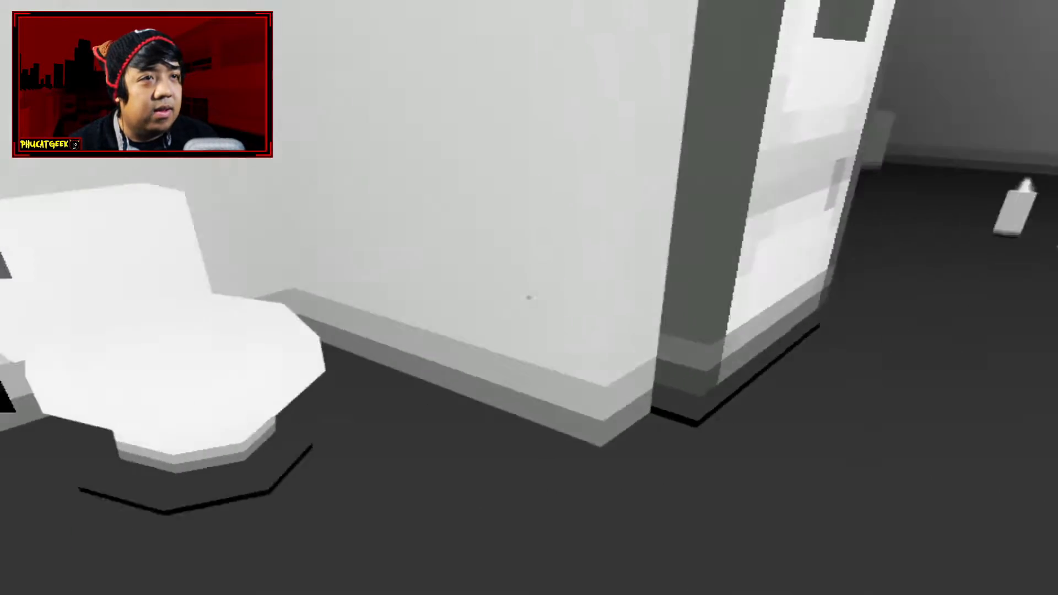
mouse_move(529, 297)
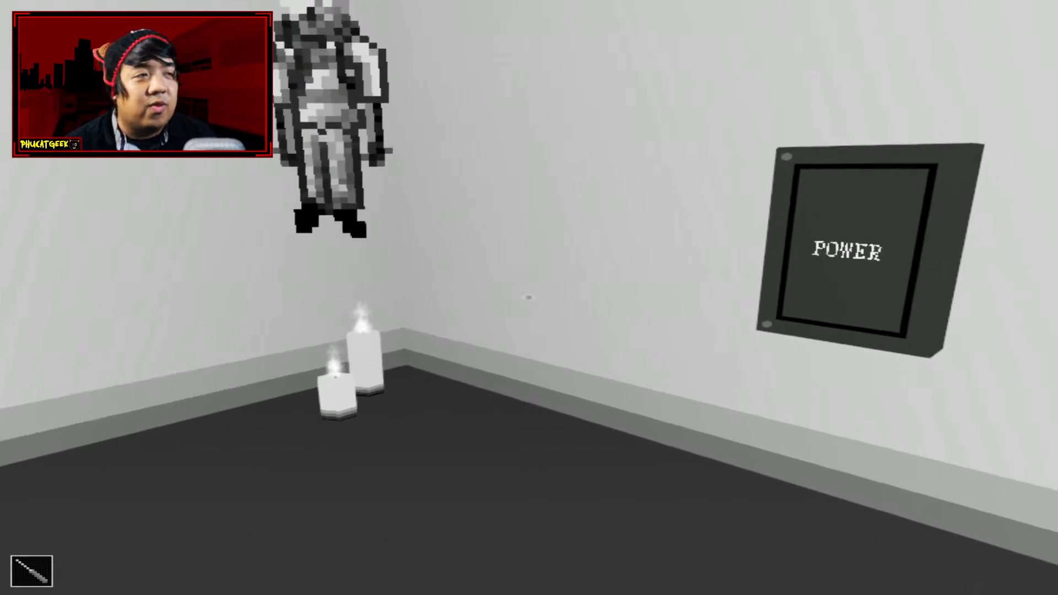
click(843, 250)
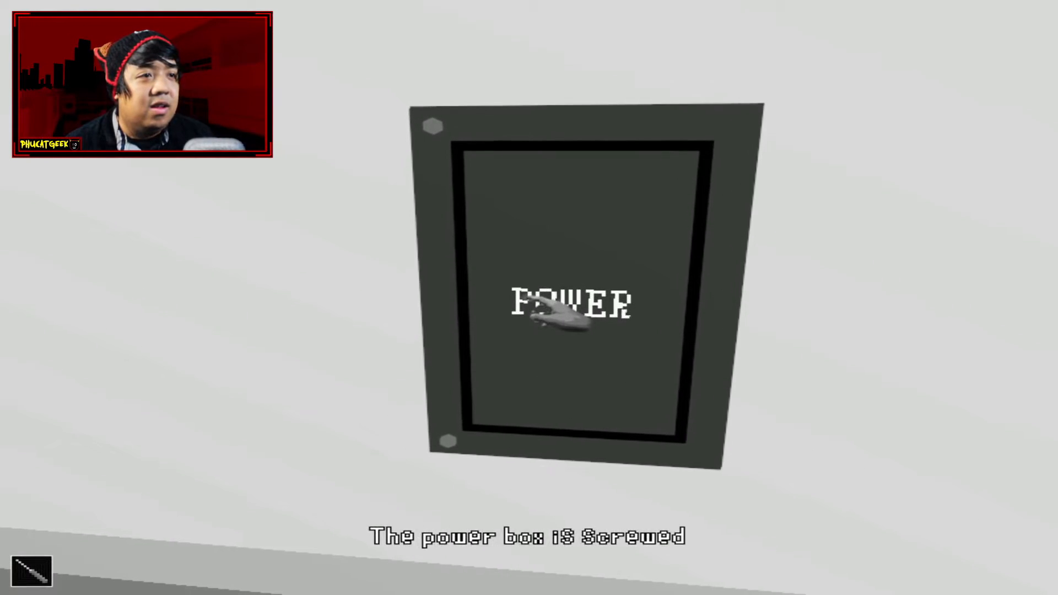
click(567, 304)
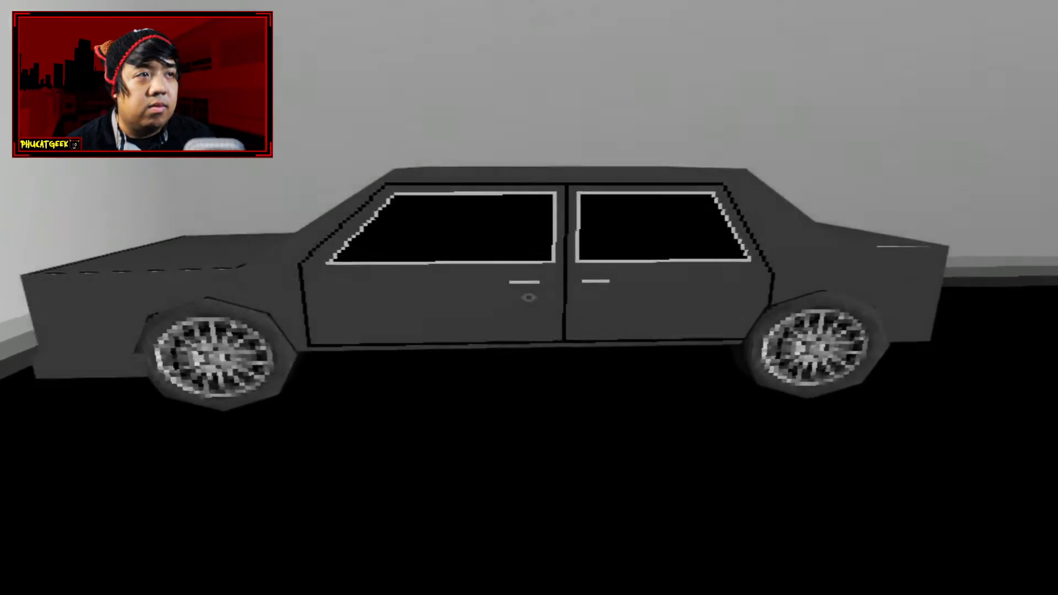
mouse_move(529, 297)
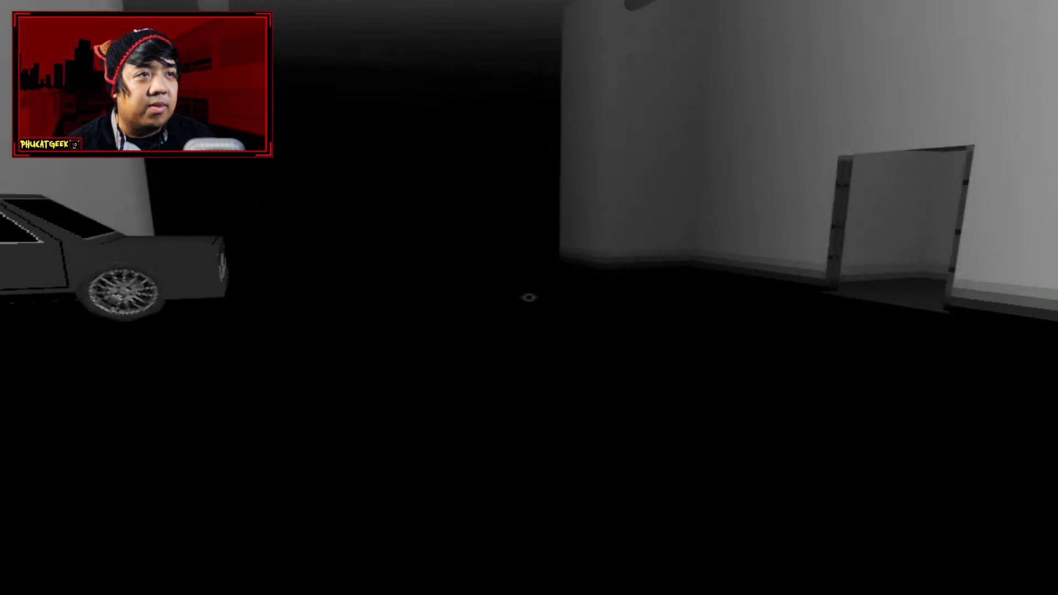